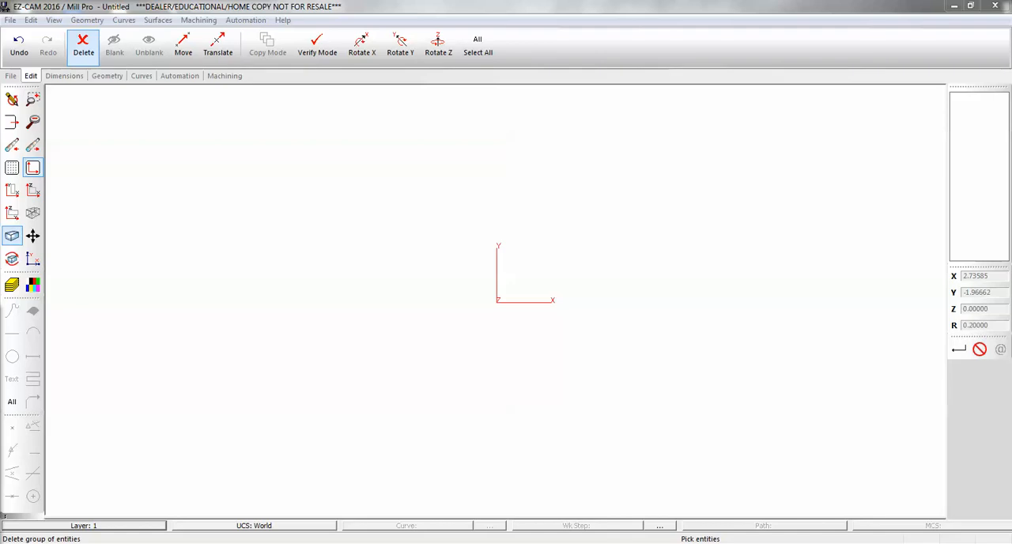
Draw two tall rounded rectangles corner-to-corner, one on each side of the origin.
left_click(107, 76)
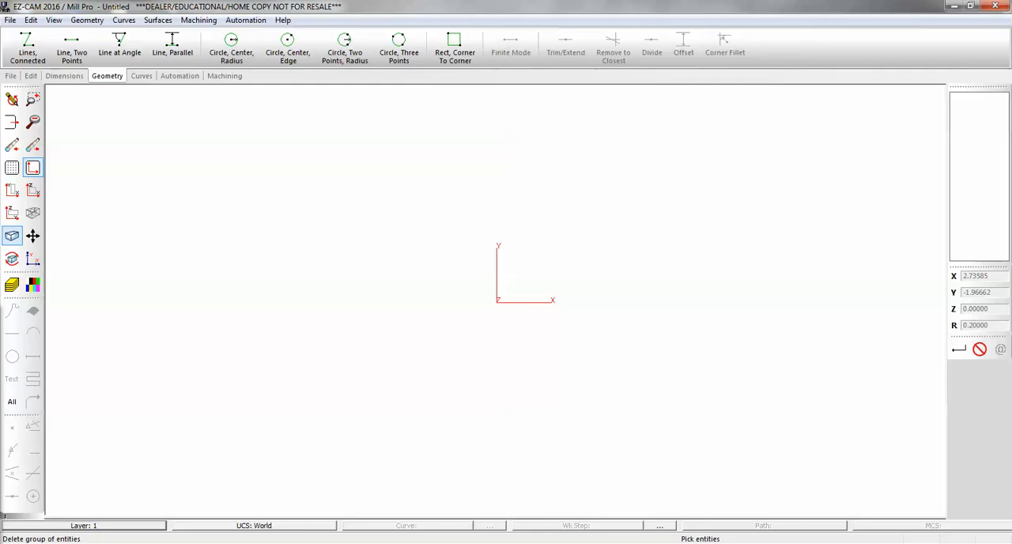
left_click(455, 48)
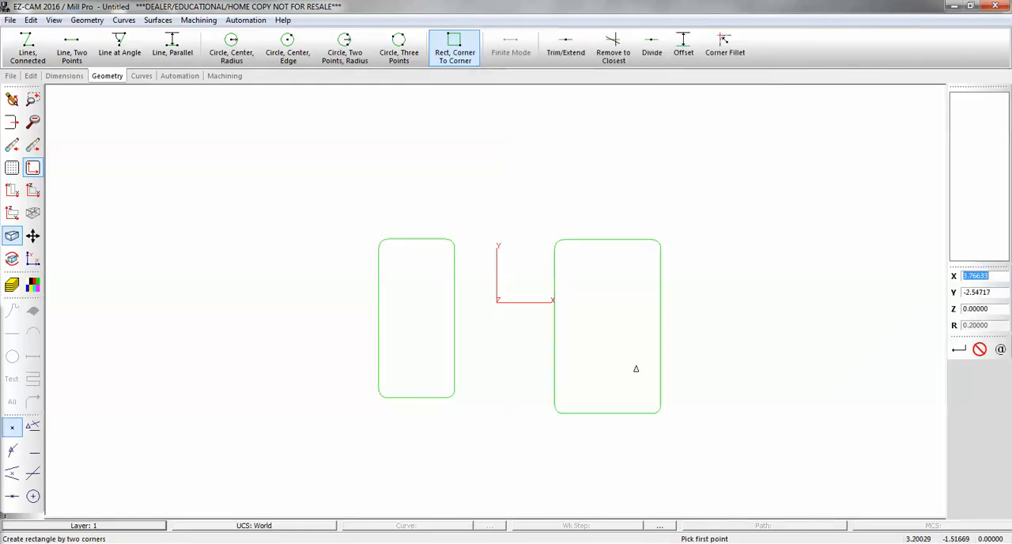
mouse_move(316, 218)
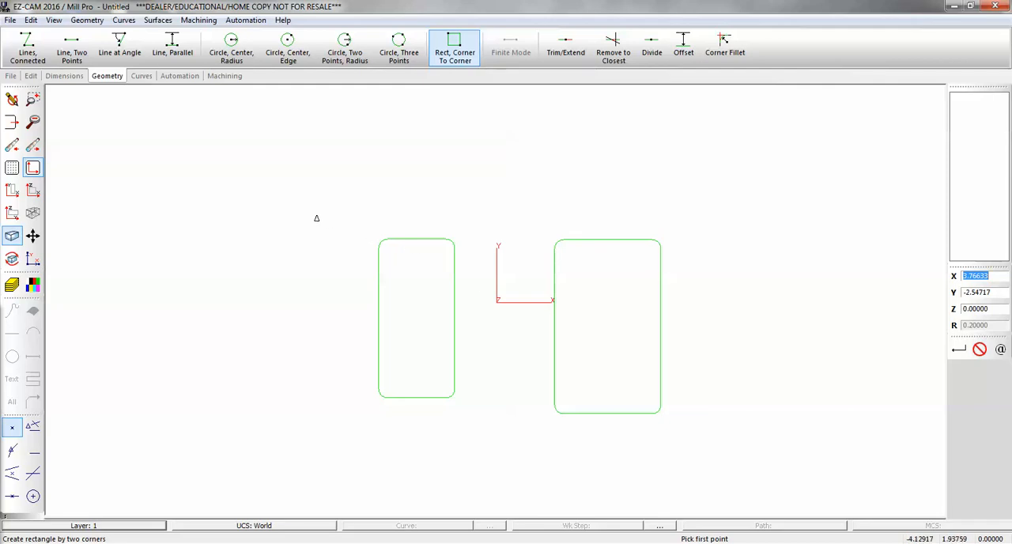
mouse_move(128, 503)
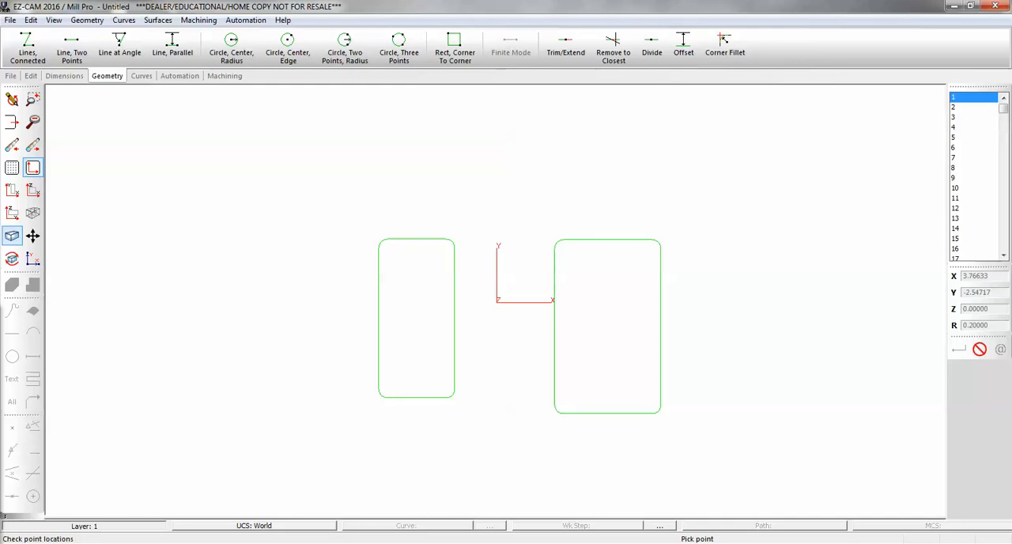
Scroll the status-bar layer field to show the numbered layer list.
scroll("down", 3)
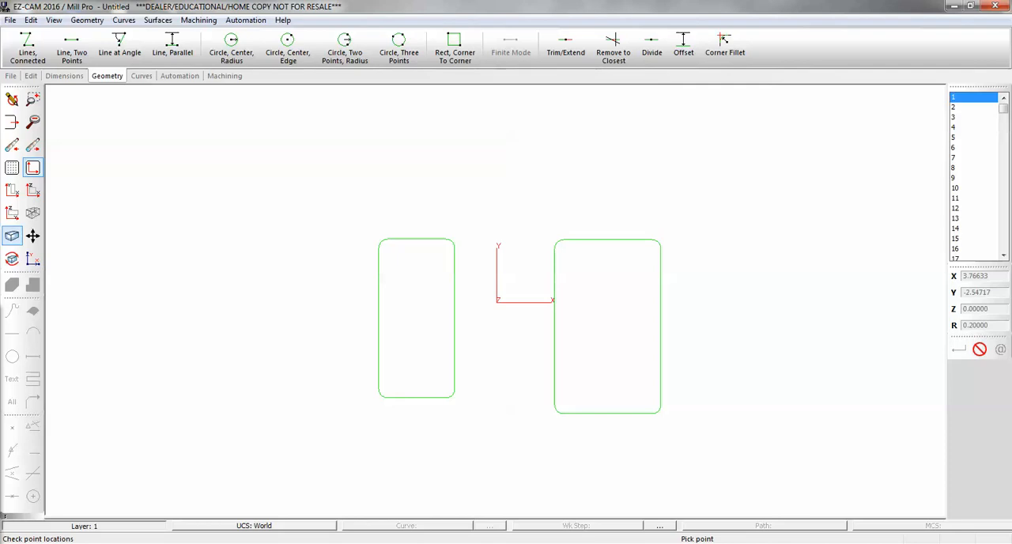
Make layer 2 current and place four small centre-radius circles around the rectangles.
left_click(287, 44)
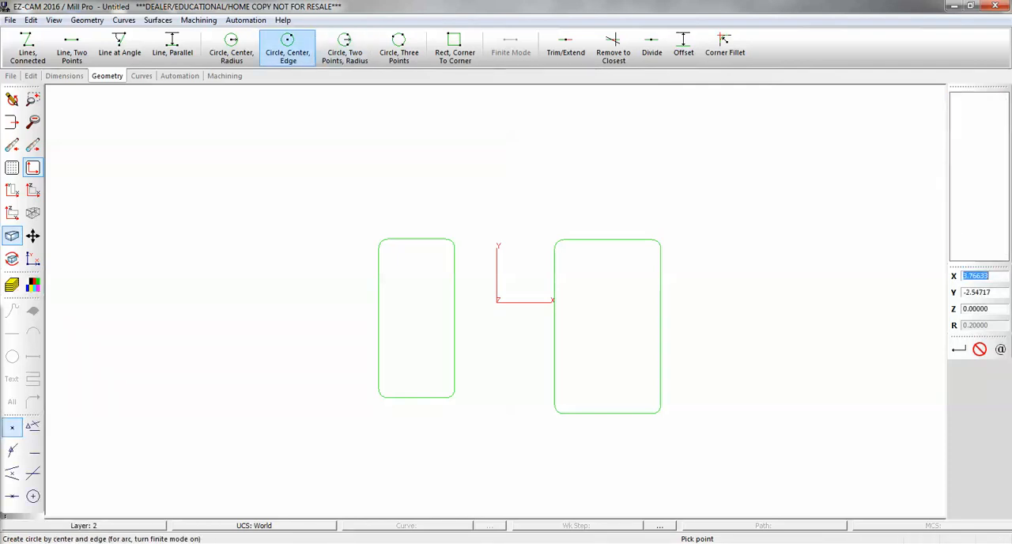
left_click(231, 44)
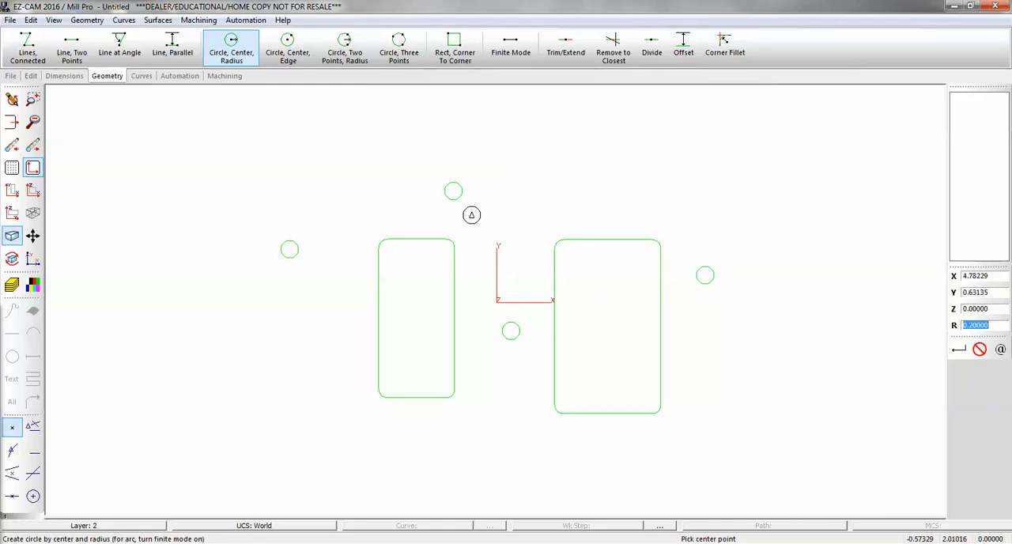
left_click(143, 76)
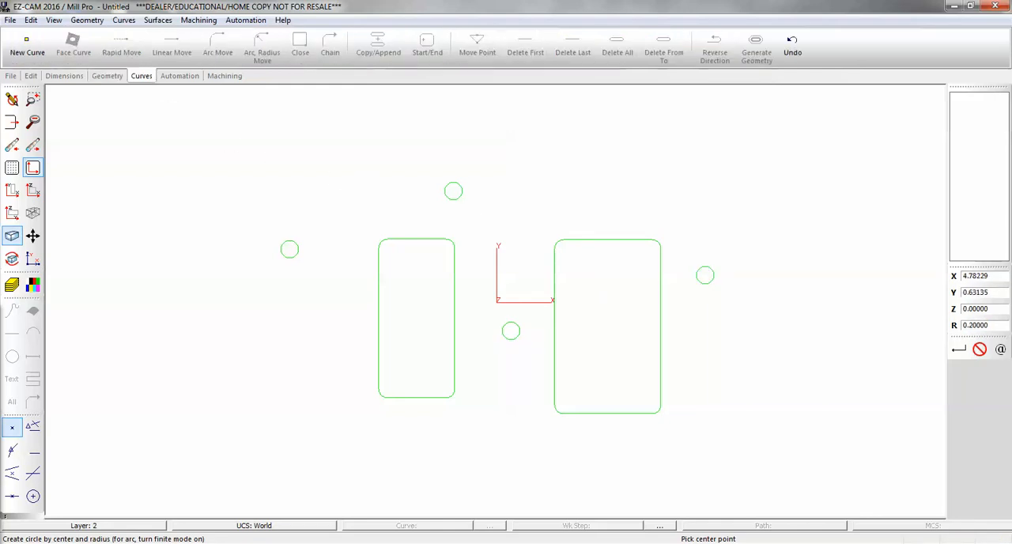
Create curve Crv1 by chaining the right-hand rounded rectangle.
left_click(27, 46)
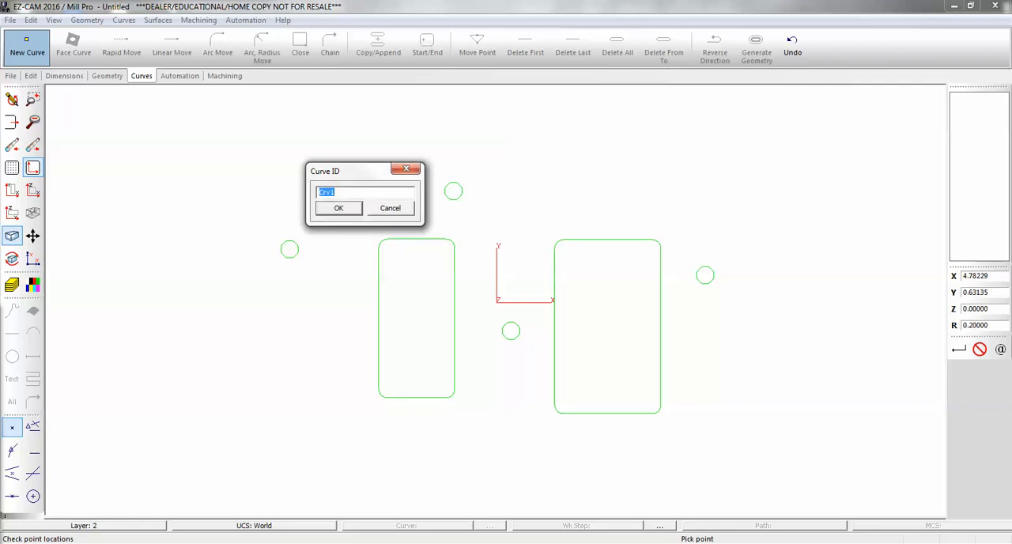
left_click(339, 209)
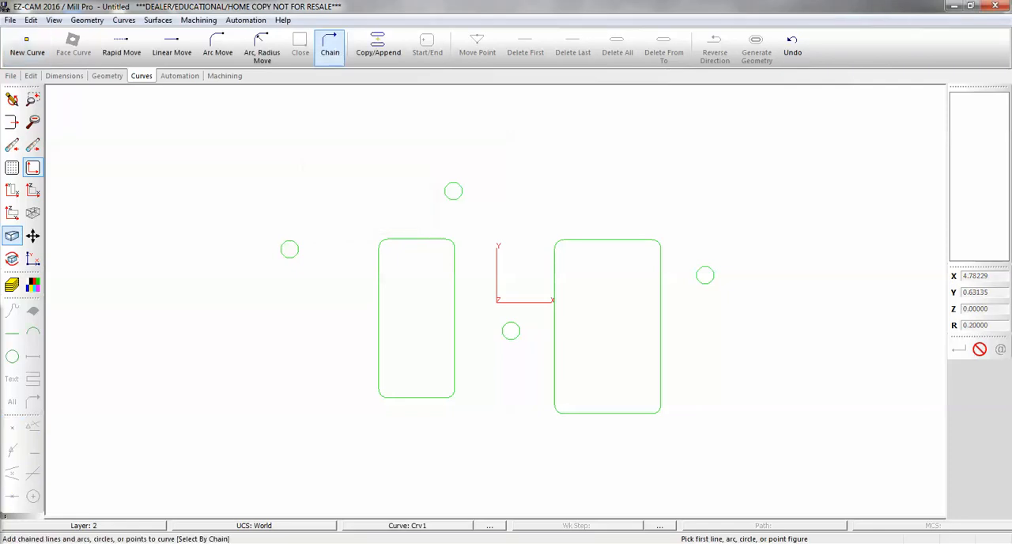
left_click(607, 326)
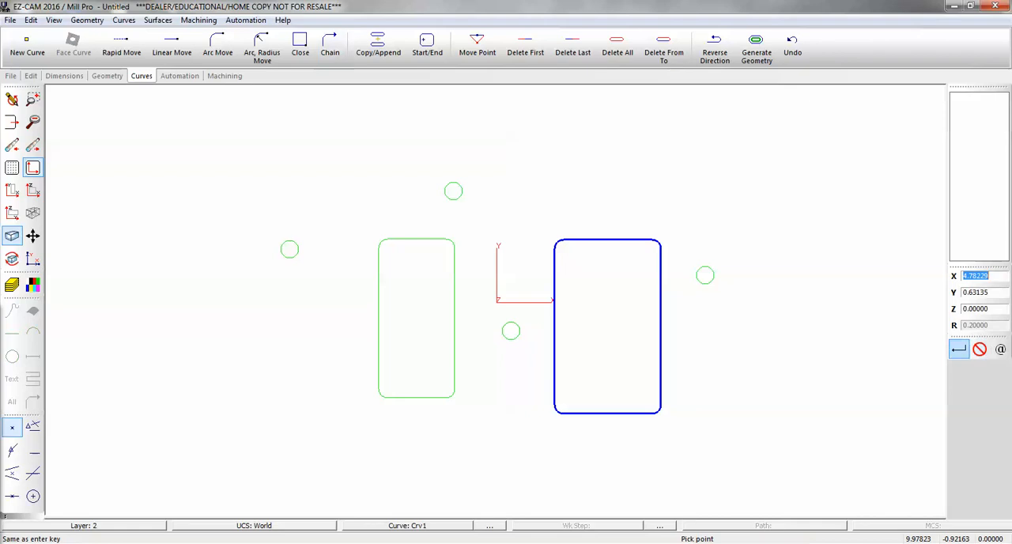
left_click(958, 348)
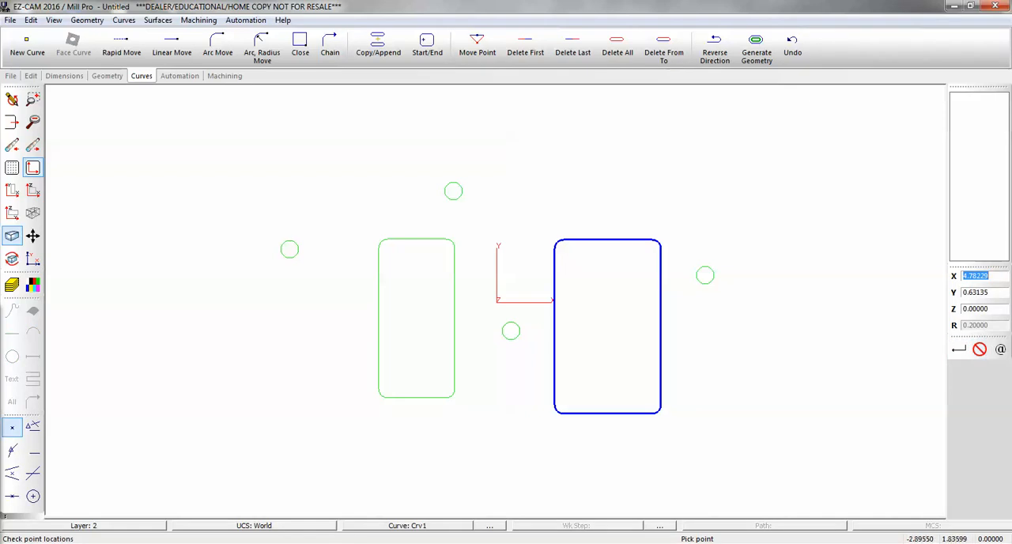
left_click(30, 76)
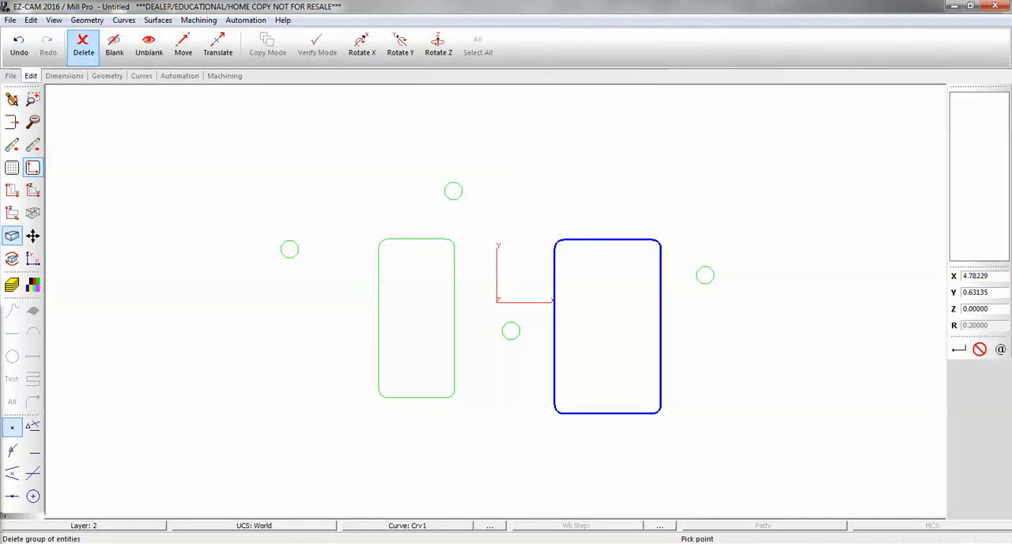
left_click(316, 45)
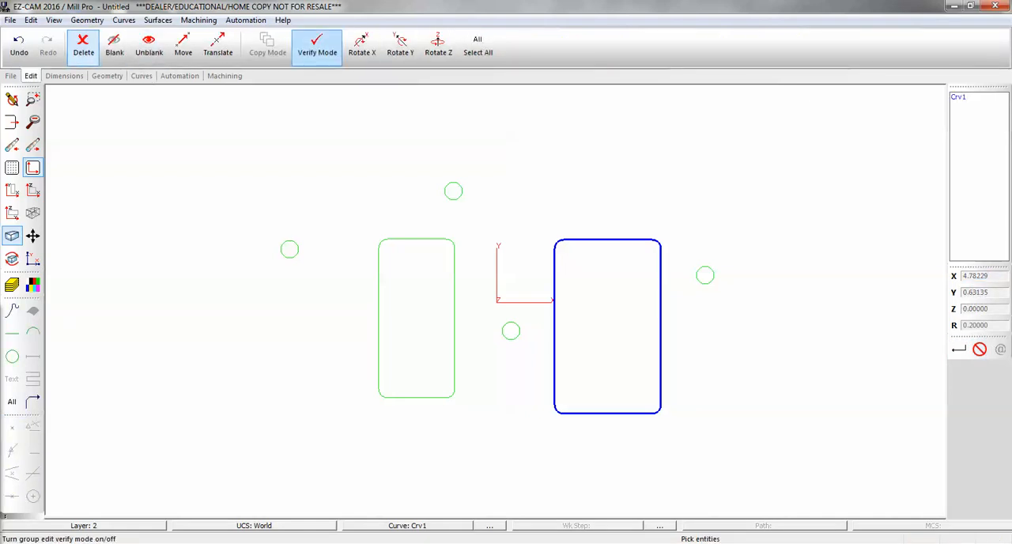
mouse_move(316, 44)
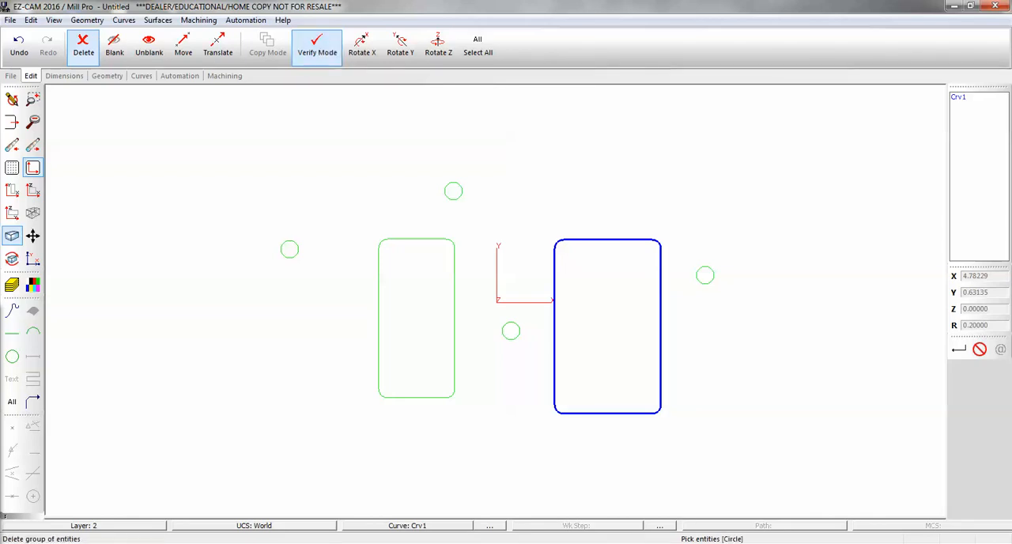
left_click(289, 250)
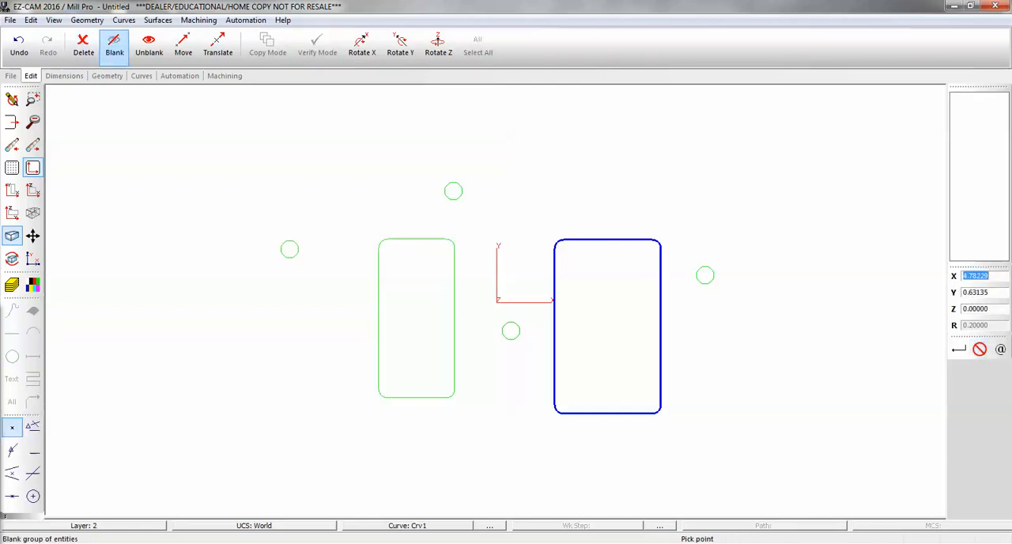
left_click(316, 45)
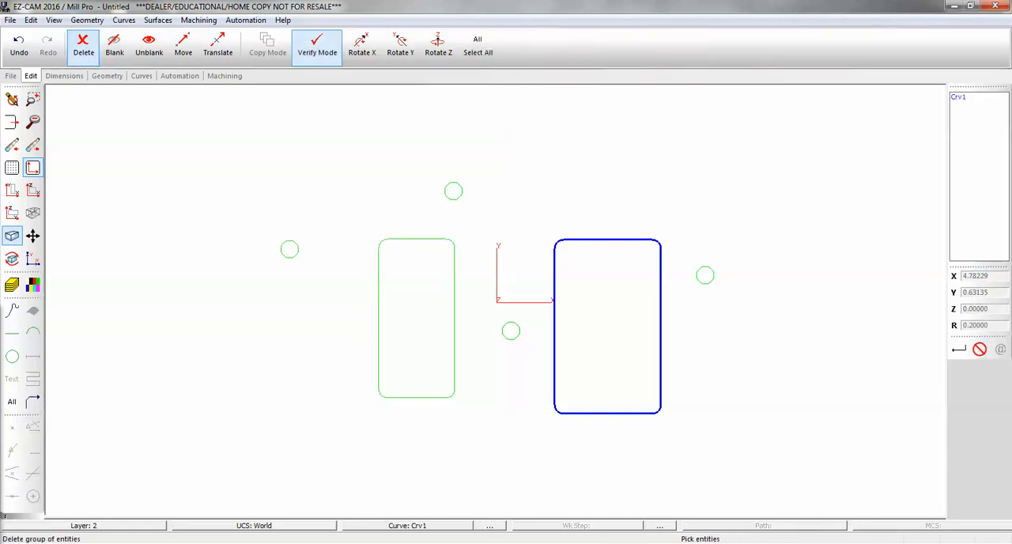
mouse_move(13, 284)
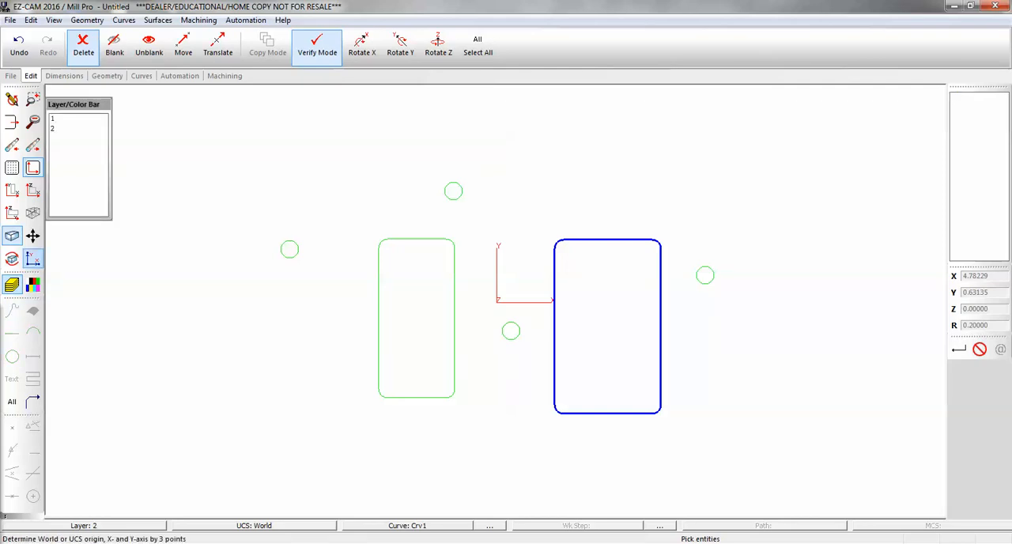
Delete all entities on layer 1, removing the left rectangle.
left_click(79, 117)
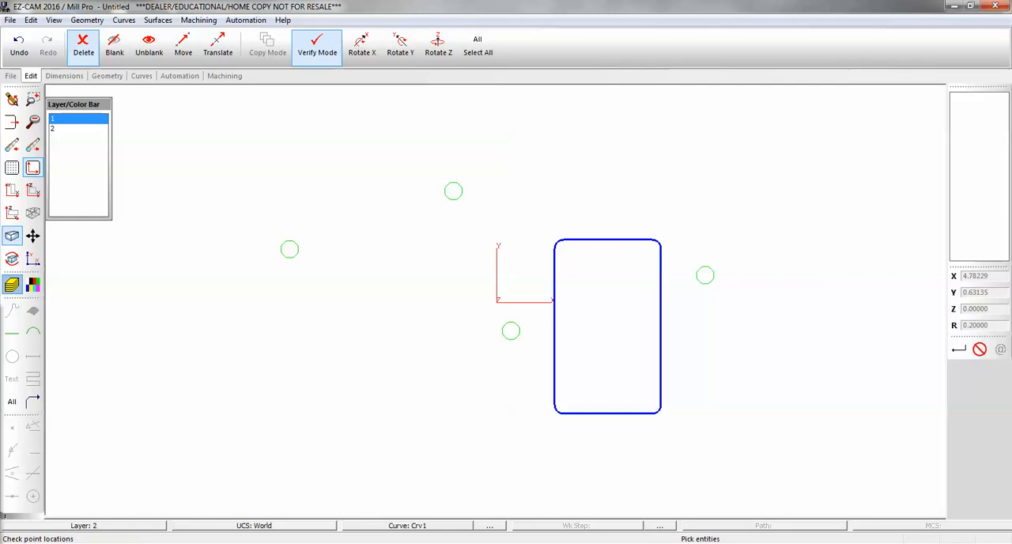
mouse_move(33, 284)
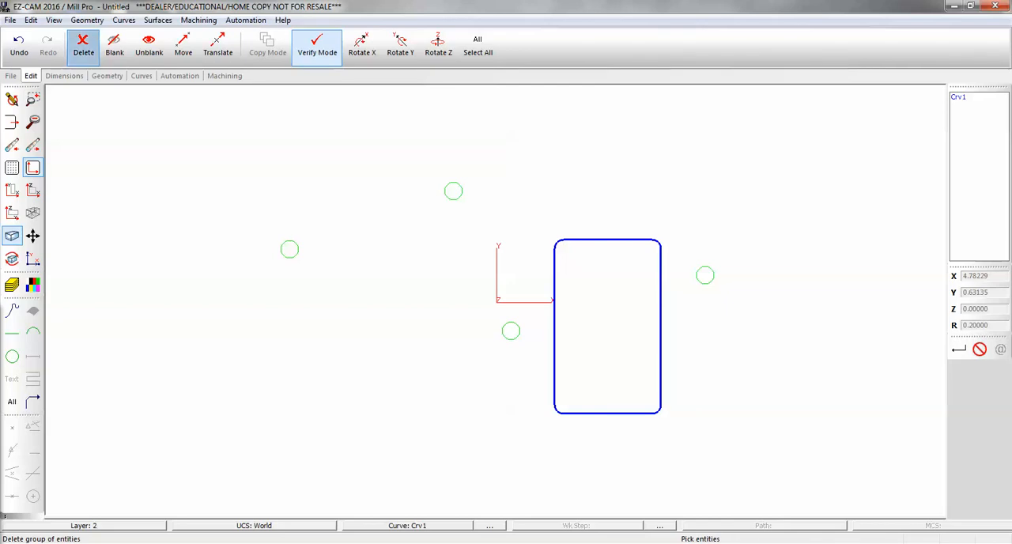
Change the layer of curve Crv1, moving it to layer 3.
left_click(31, 19)
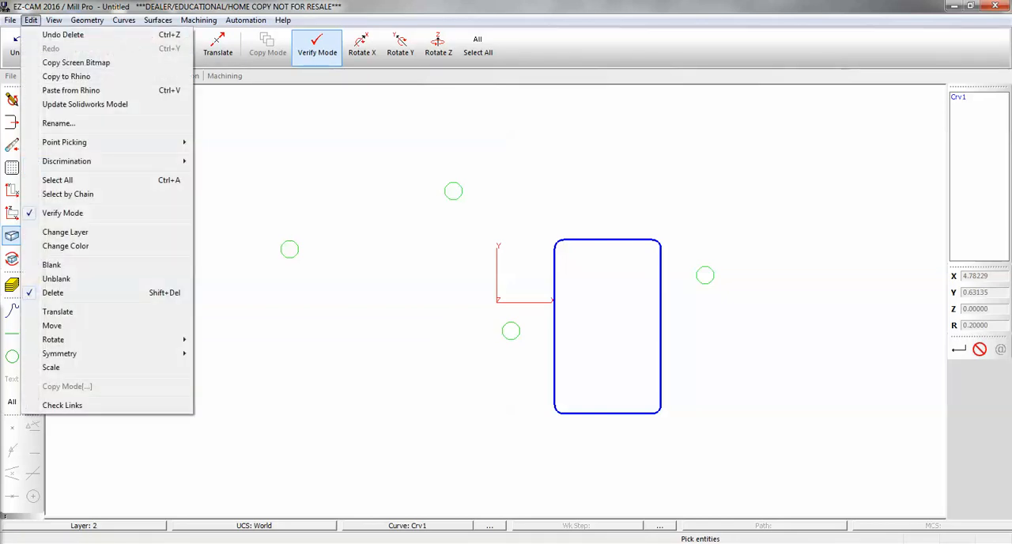
mouse_move(64, 231)
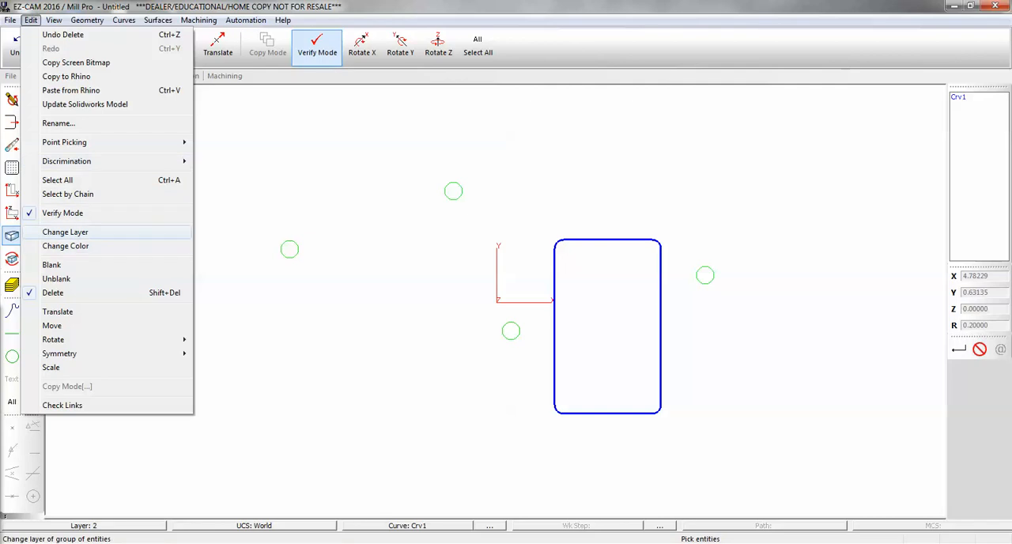
left_click(65, 231)
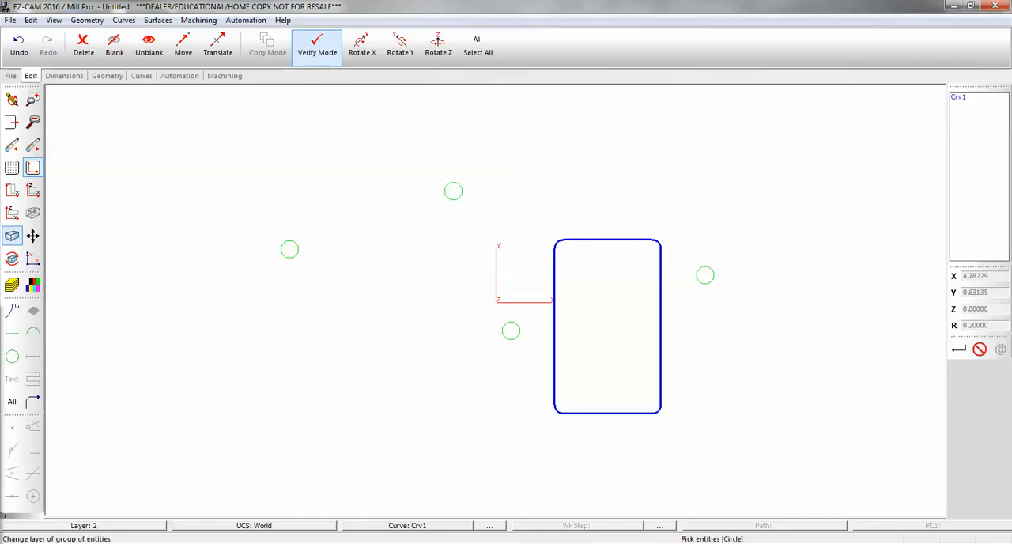
left_click(13, 309)
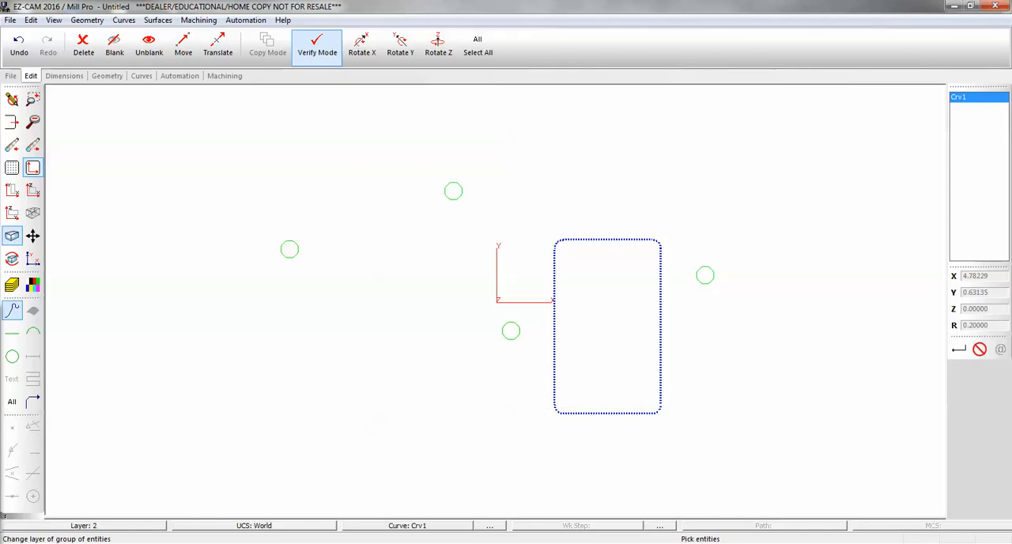
left_click(972, 96)
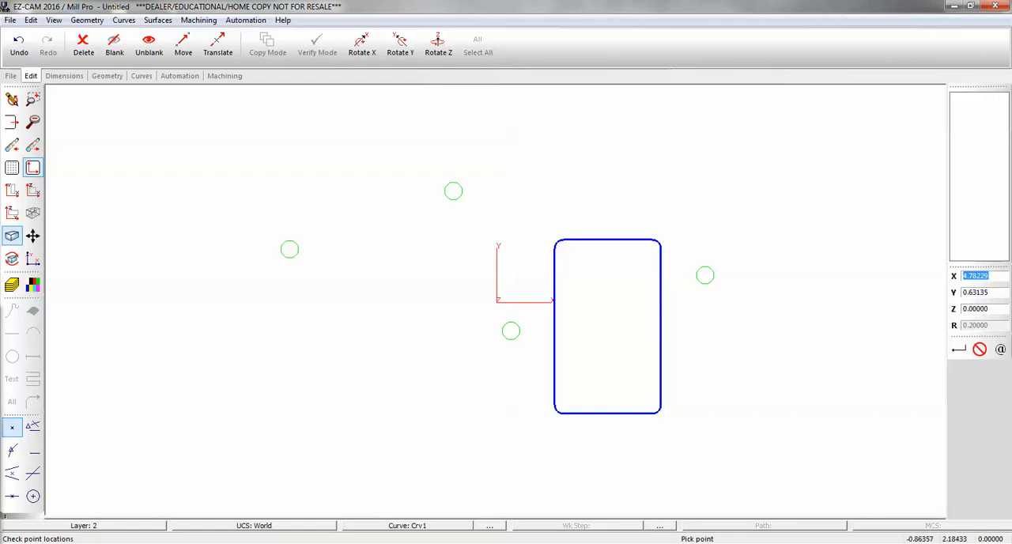
Show the Layer/Color Bar listing layers 1–3 and pick layer 2 as the delete mask.
left_click(82, 44)
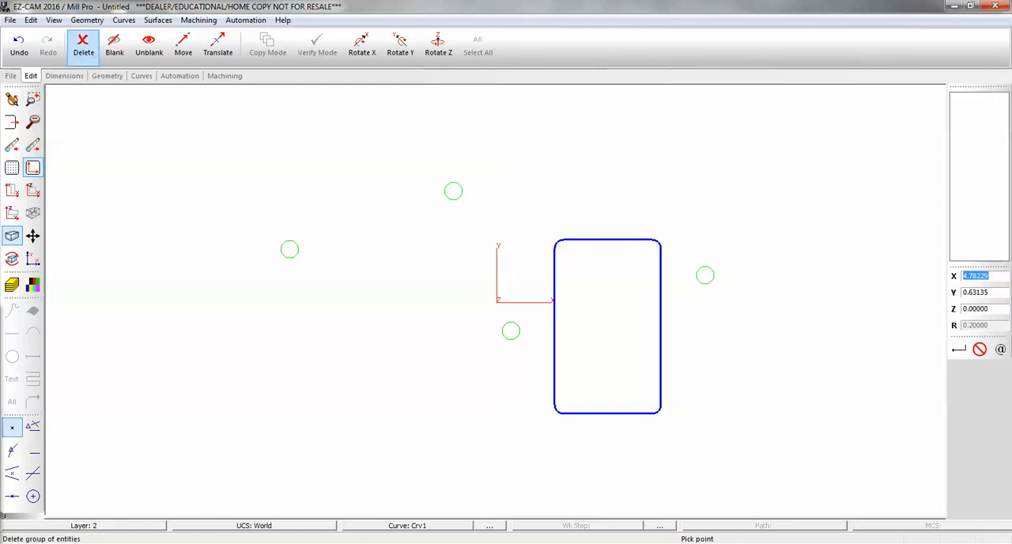
left_click(316, 44)
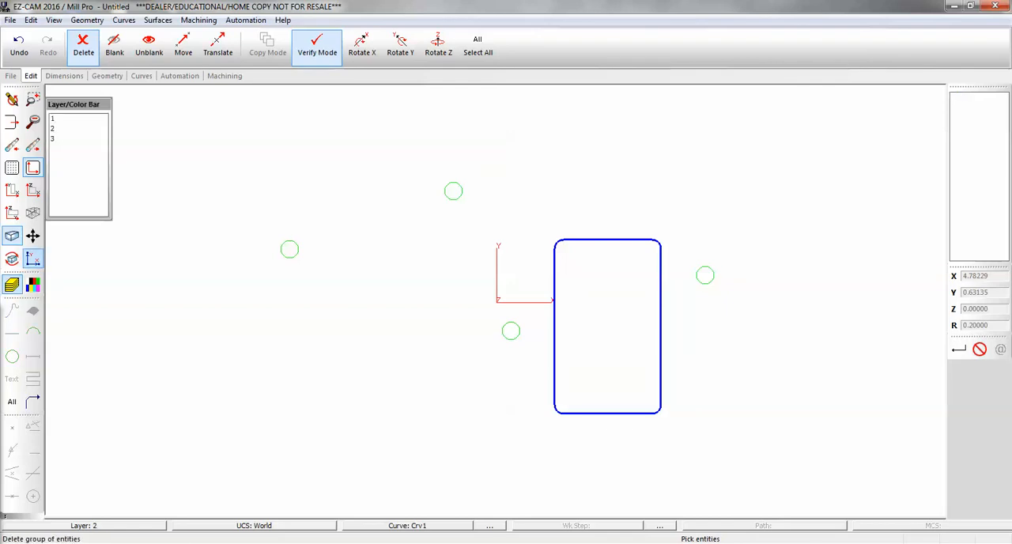
left_click(79, 128)
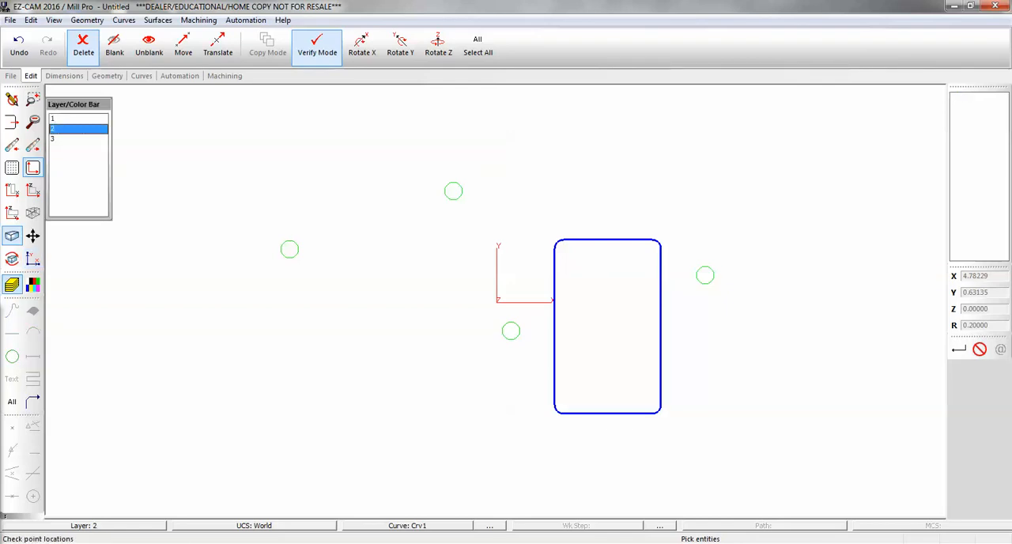